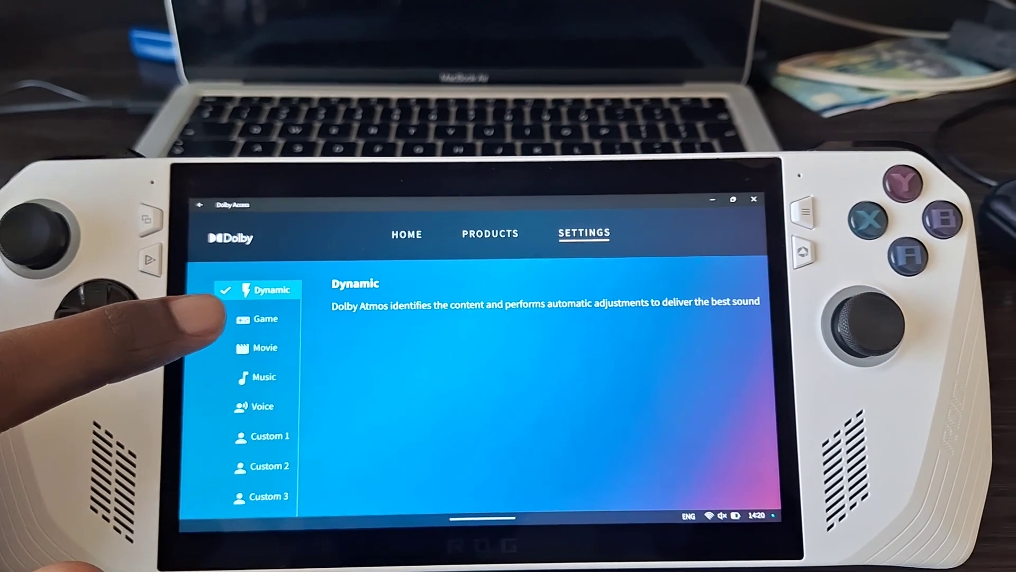
- Switch 'Dolby Atmos effects for speakers and headphones' to No, greying out the profiles
click(265, 318)
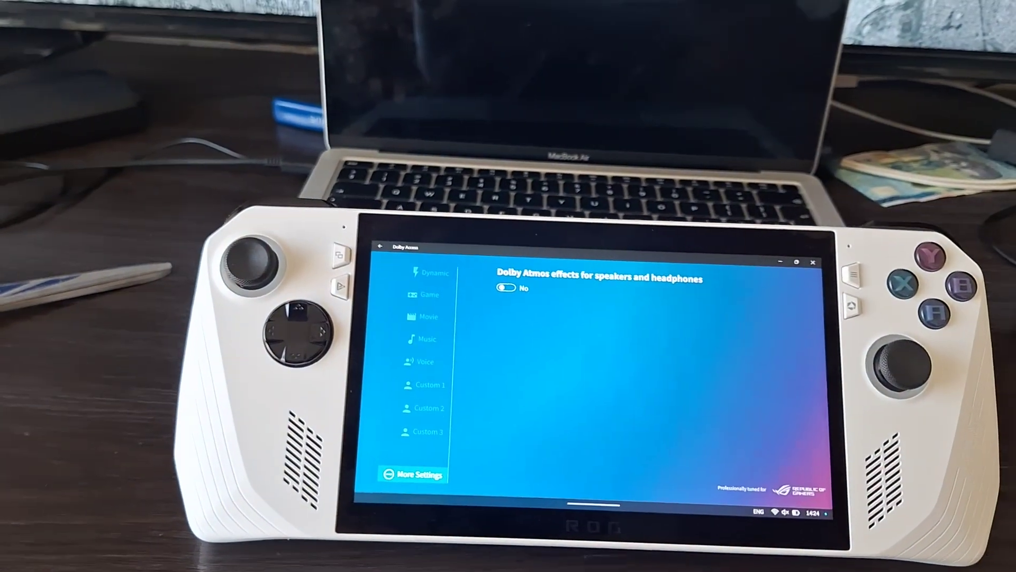
- Re-enable Dolby Atmos effects and select the Custom 2 profile with its flat equalizer
click(504, 289)
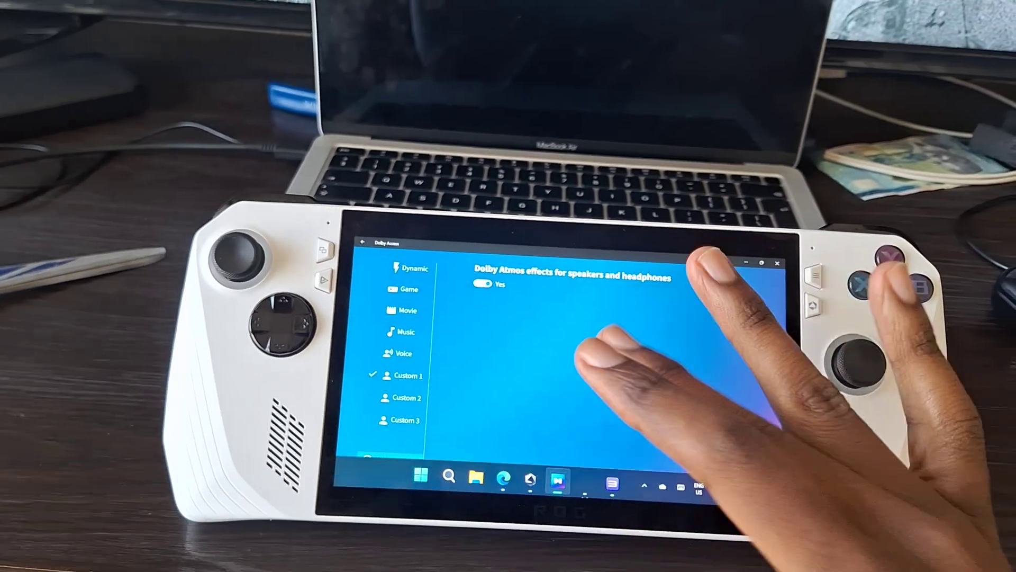
click(408, 398)
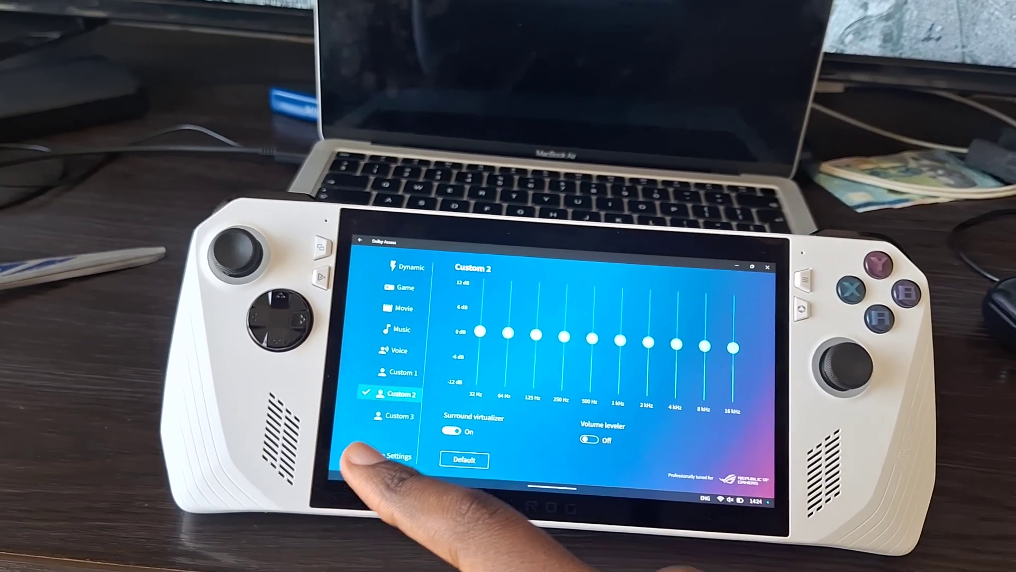